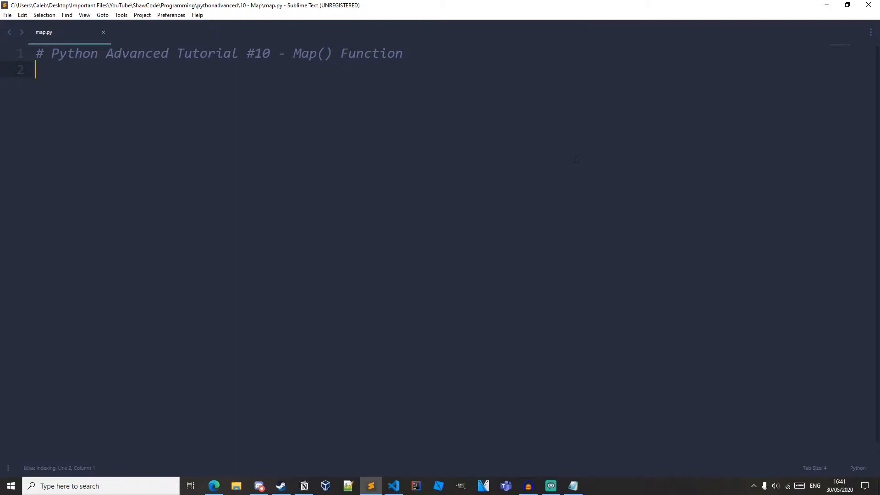
Step: Sketch the general form map(function, iterable) on a new line below the title comment
{"action": "key", "text": "enter"}
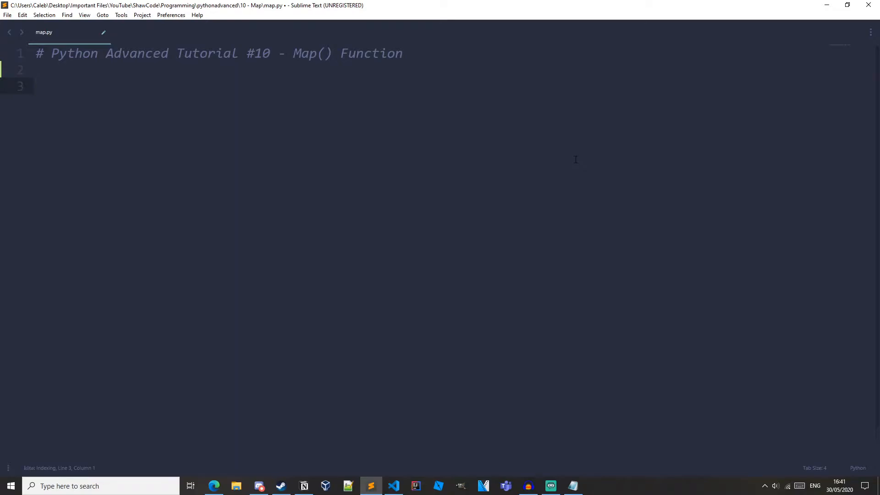
{"action": "type", "text": "map("}
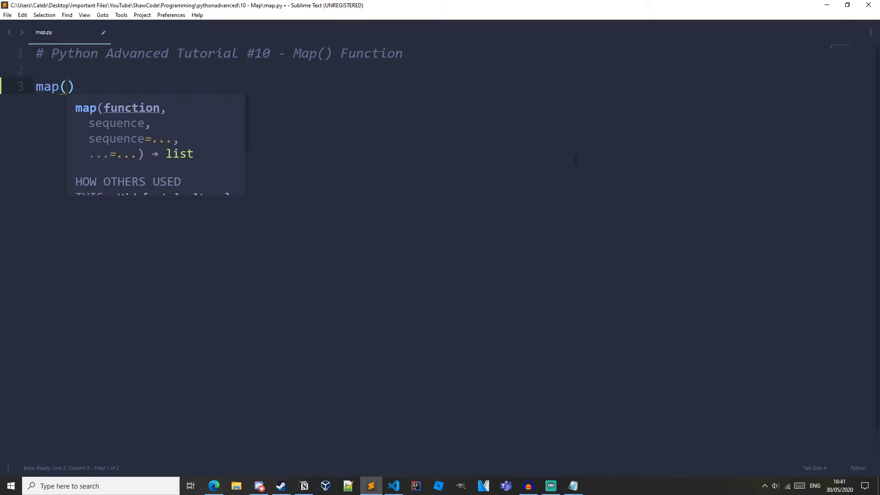
{"action": "type", "text": "function,"}
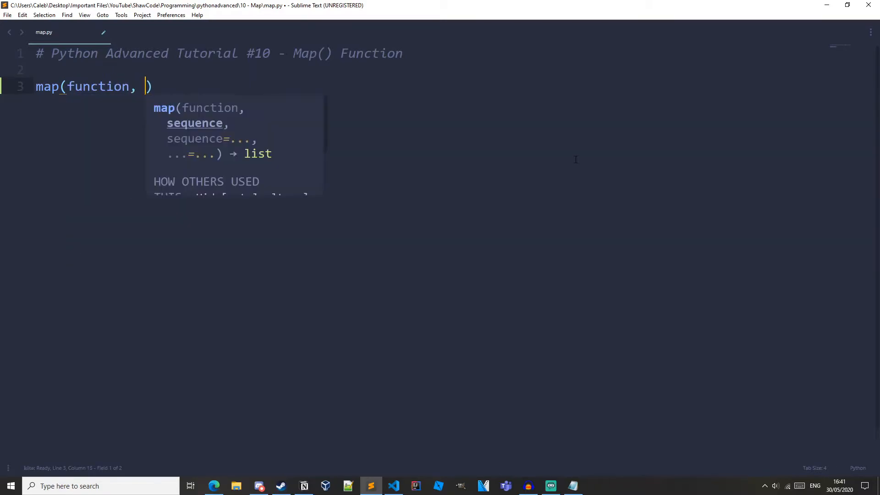
{"action": "type", "text": "itera"}
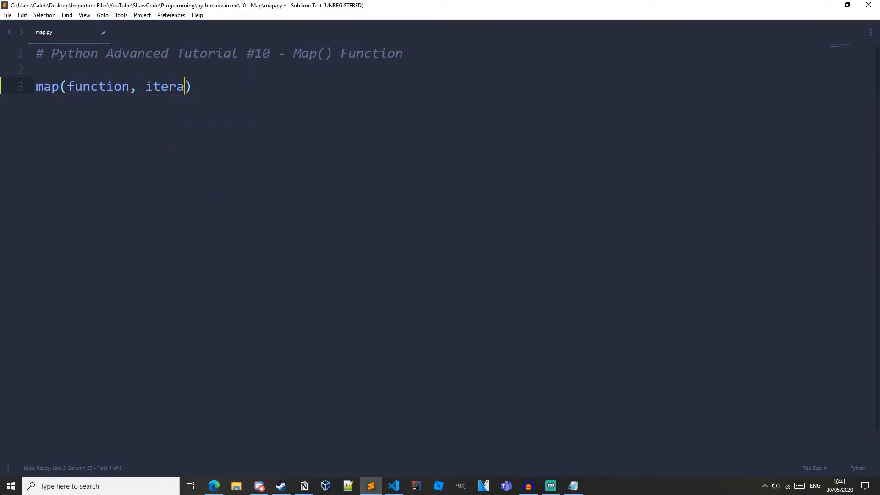
{"action": "type", "text": "ble"}
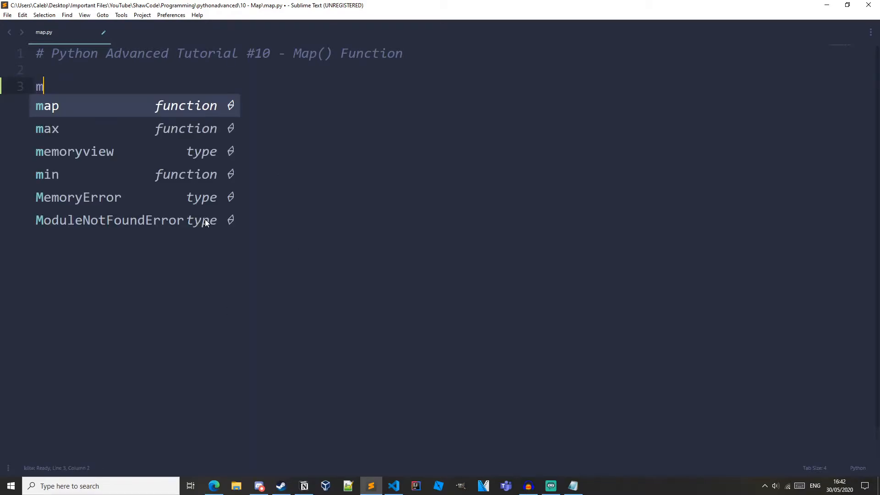
Step: Define my_list = [1,2,3,4] and begin the double(n) function
{"action": "type", "text": "y_list"}
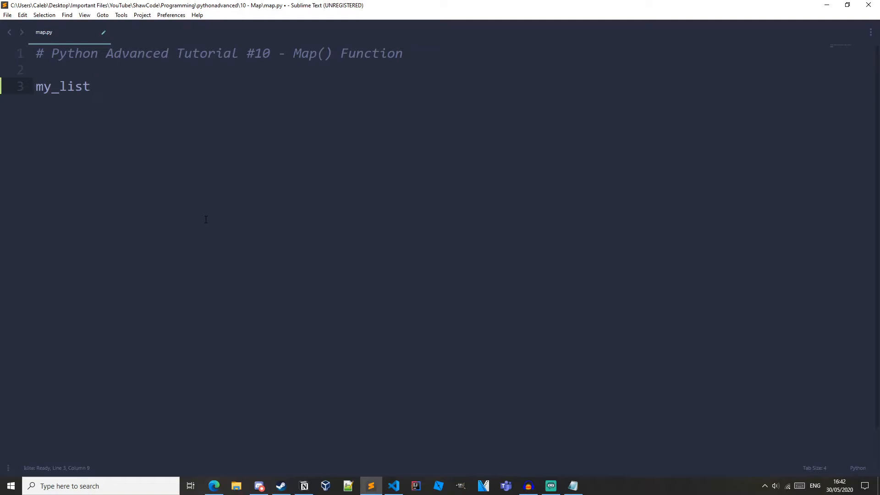
{"action": "type", "text": "= [1,2]"}
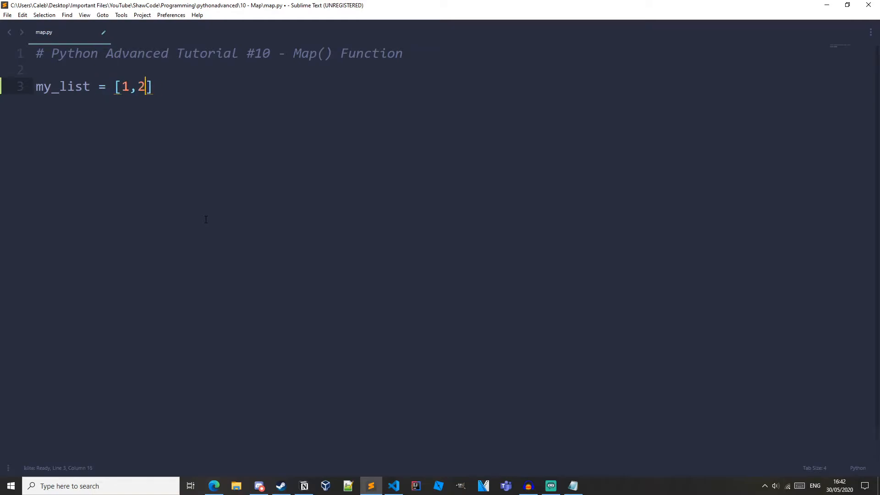
{"action": "type", "text": ",3,4"}
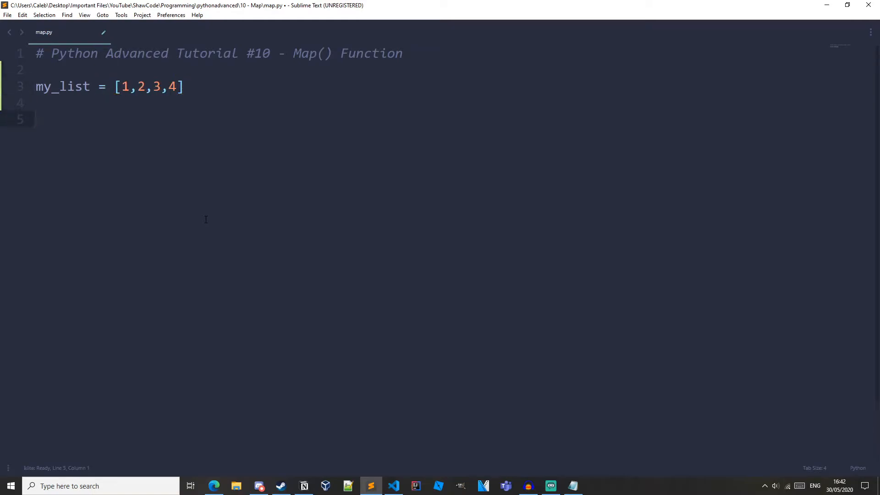
{"action": "type", "text": "def dou"}
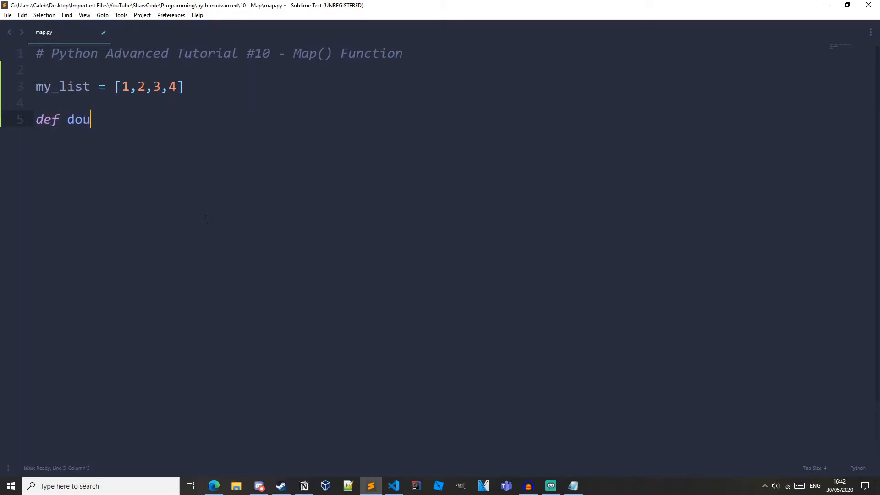
{"action": "type", "text": "ble(n):"}
{"action": "type", "text": "return n*2"}
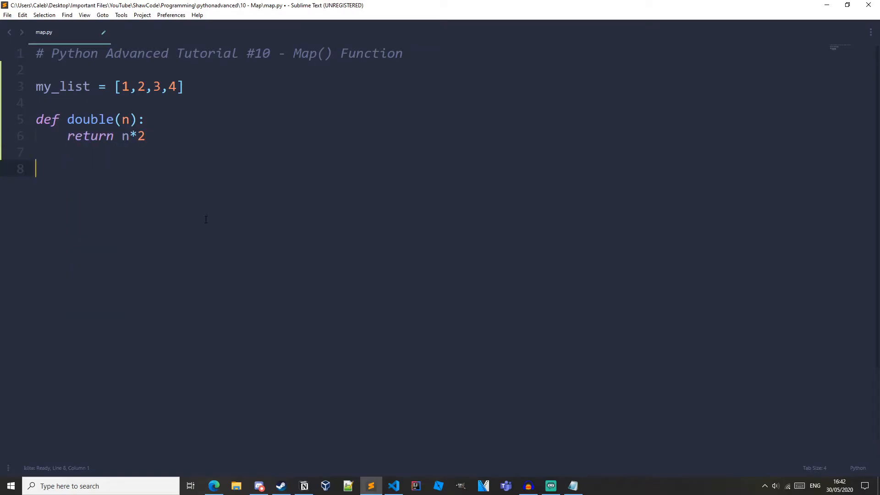
Step: Assign result = map(double, my_list) and print(result)
{"action": "type", "text": "result = m"}
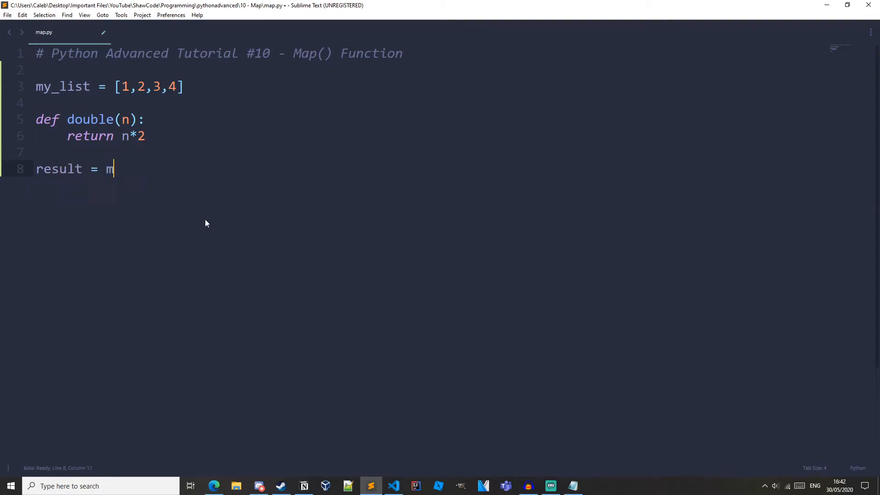
{"action": "type", "text": "ap(double"}
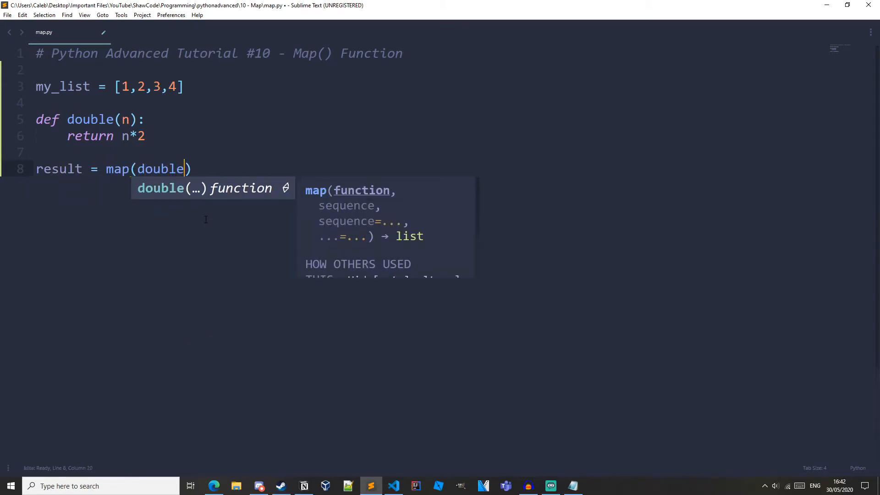
{"action": "type", "text": ", my_list"}
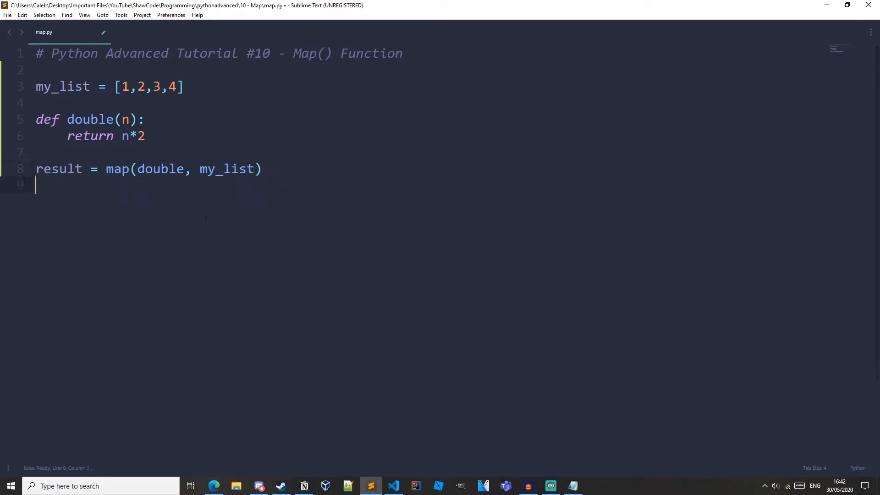
{"action": "type", "text": "print(result)"}
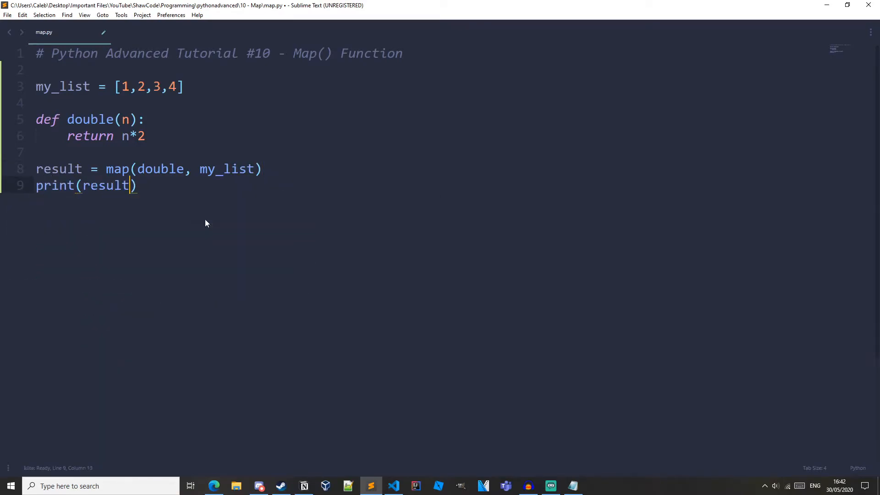
Step: Save map.py and highlight the double function, its return line and the map call
{"action": "key", "text": "ctrl+s"}
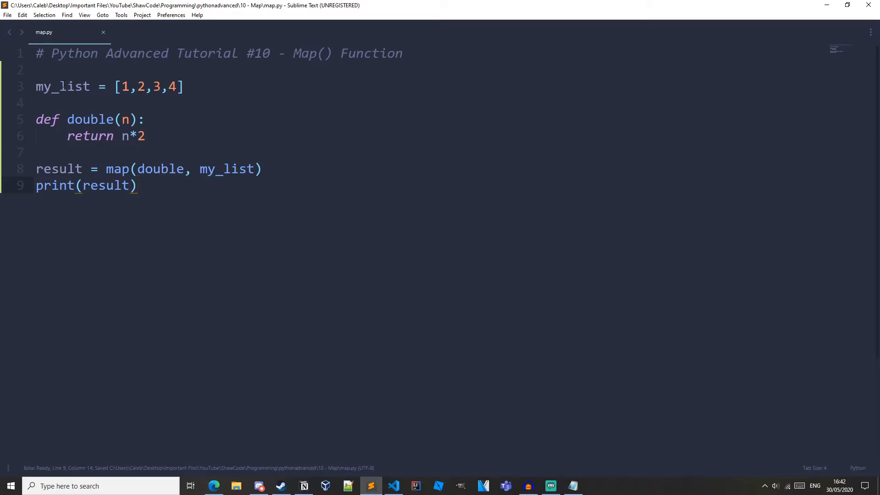
{"action": "left_click_drag", "start_coordinate": [35, 85], "coordinate": [35, 102]}
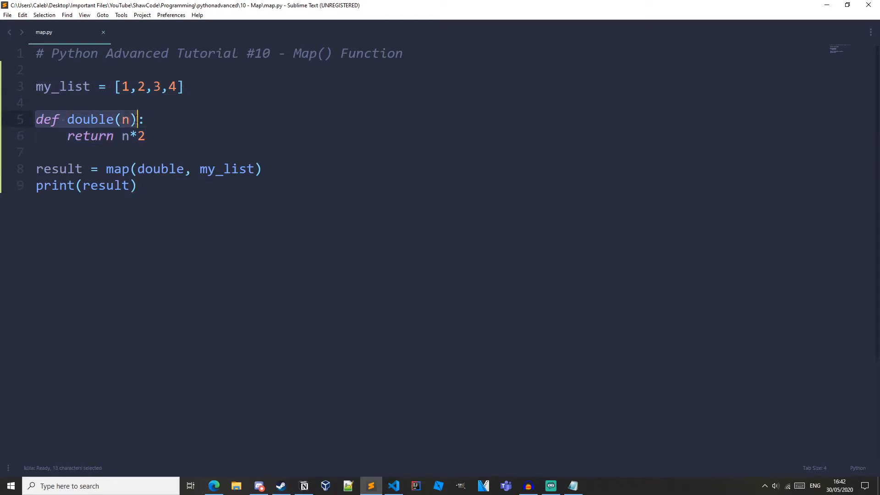
{"action": "left_click_drag", "start_coordinate": [138, 119], "coordinate": [144, 136]}
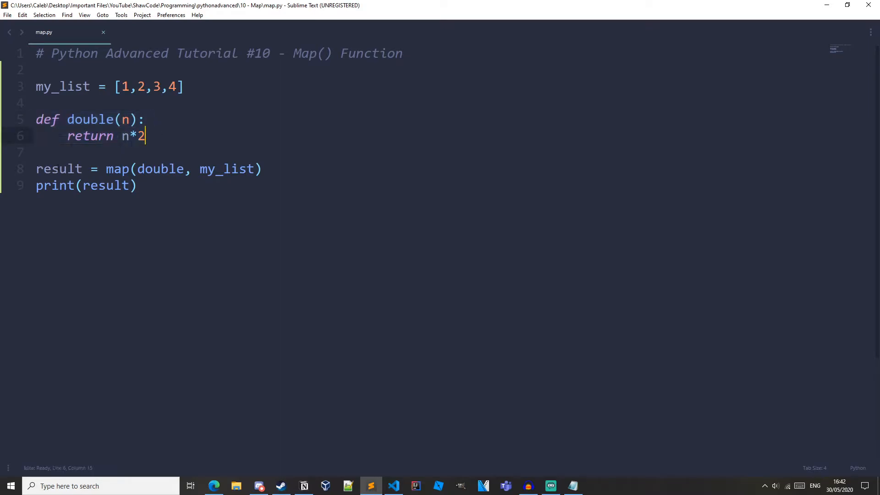
{"action": "left_click_drag", "start_coordinate": [35, 169], "coordinate": [104, 169]}
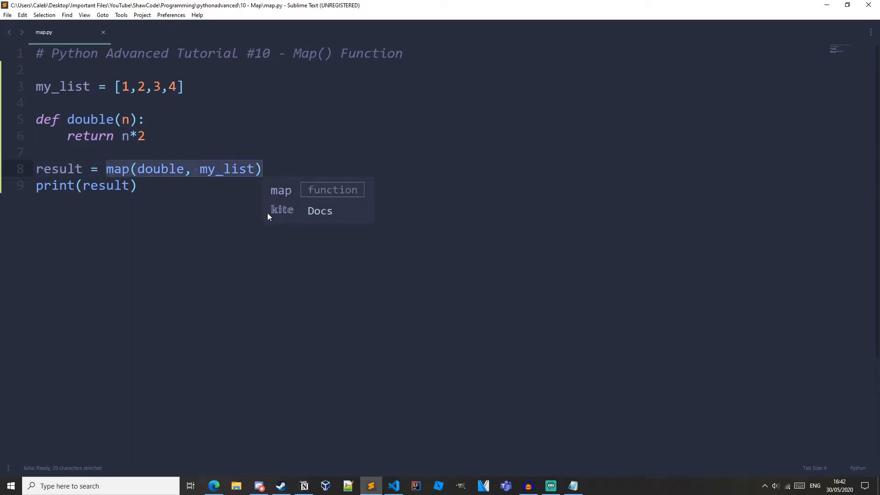
Step: Point out my_list in the map call, then run the script to show the map object
{"action": "left_click", "coordinate": [192, 169]}
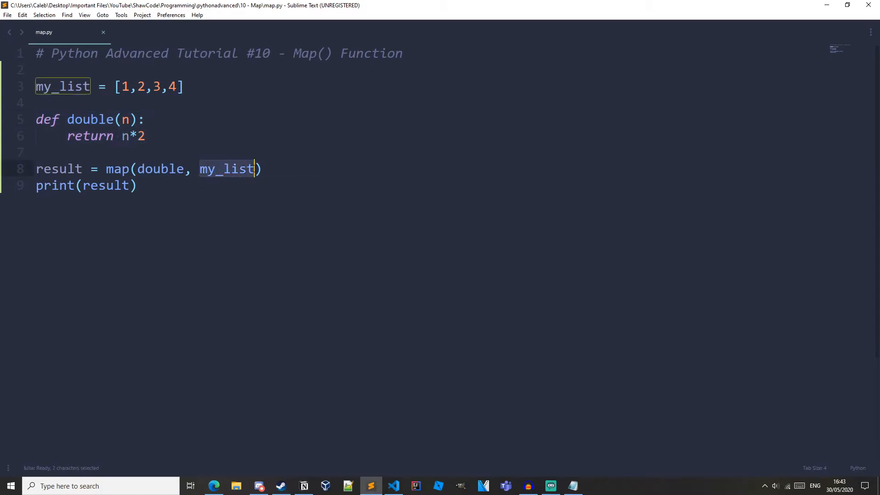
{"action": "left_click", "coordinate": [137, 186]}
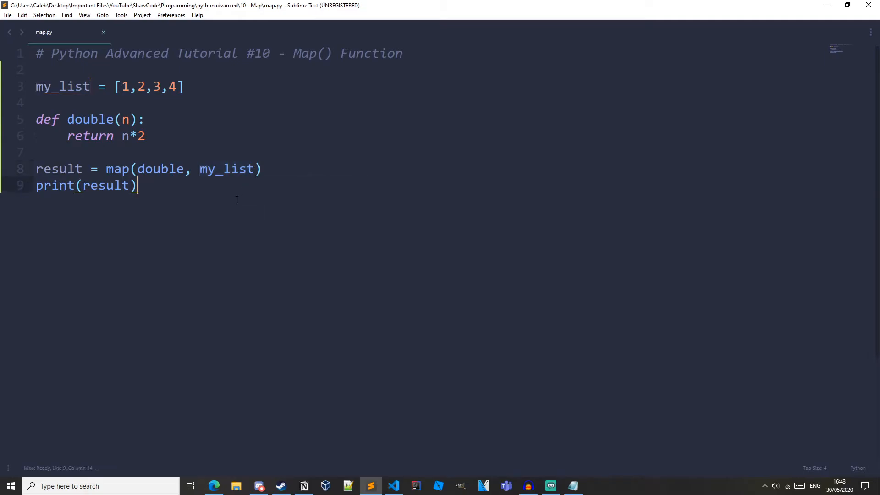
{"action": "mouse_move", "coordinate": [309, 283]}
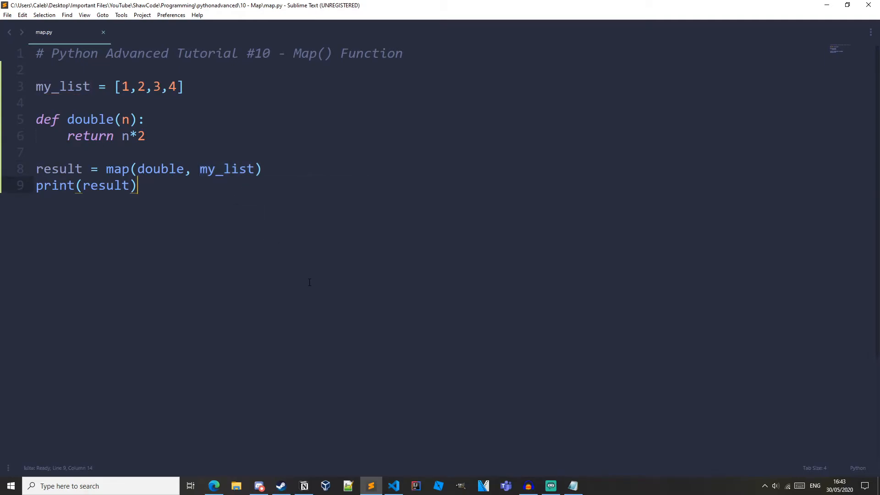
{"action": "key", "text": "ctrl+b"}
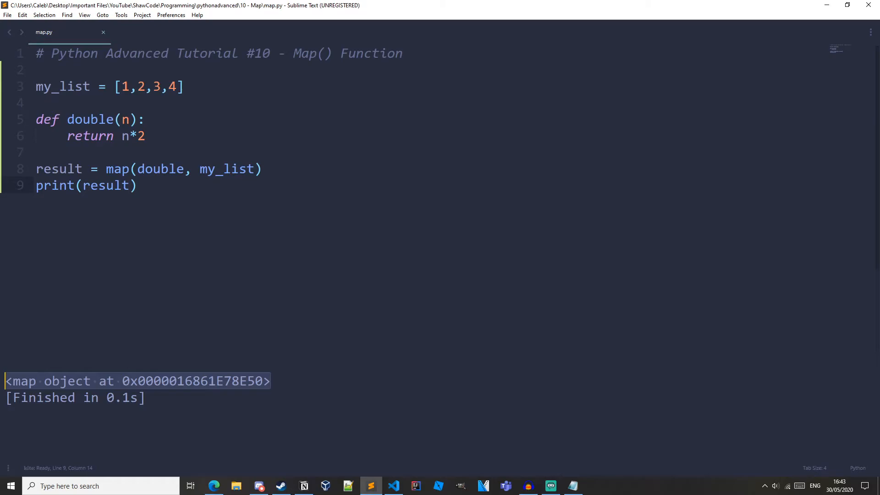
Step: Add a loop 'for r in result: print(r)' after print(result) to list 2, 4, 6, 8
{"action": "left_click", "coordinate": [138, 185]}
{"action": "type", "text": "for "}
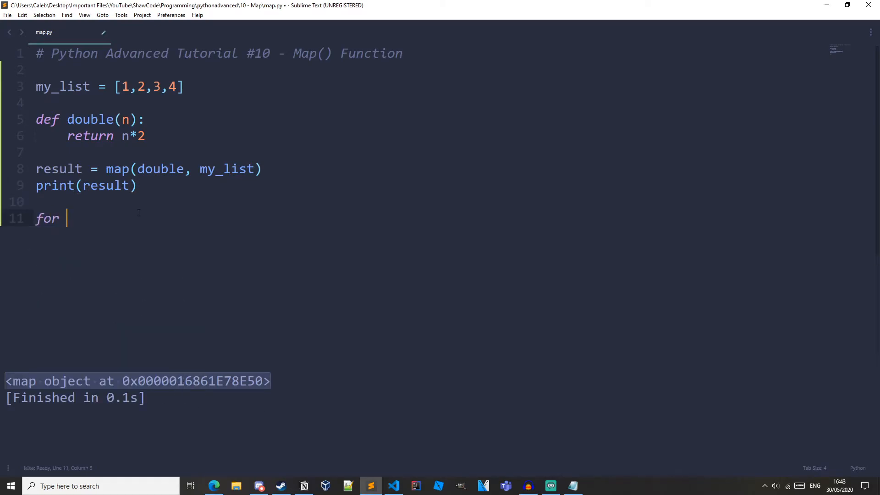
{"action": "type", "text": "r in result:"}
{"action": "type", "text": "print"}
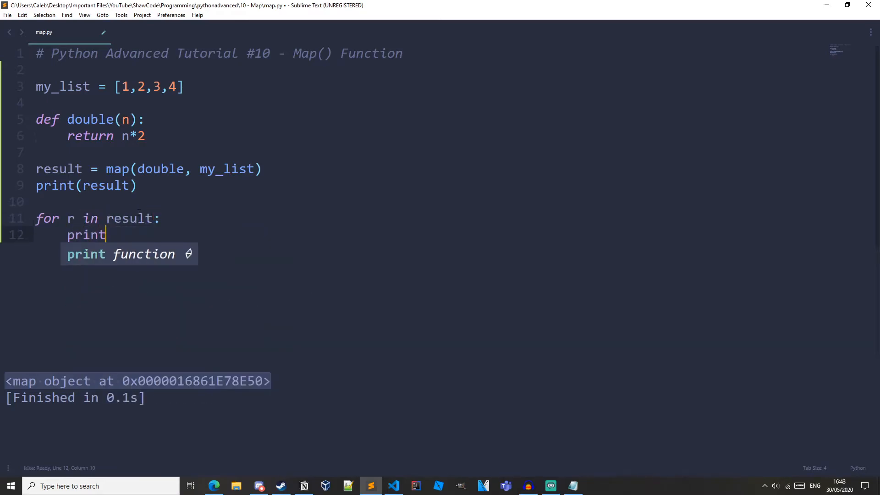
{"action": "type", "text": "(r)"}
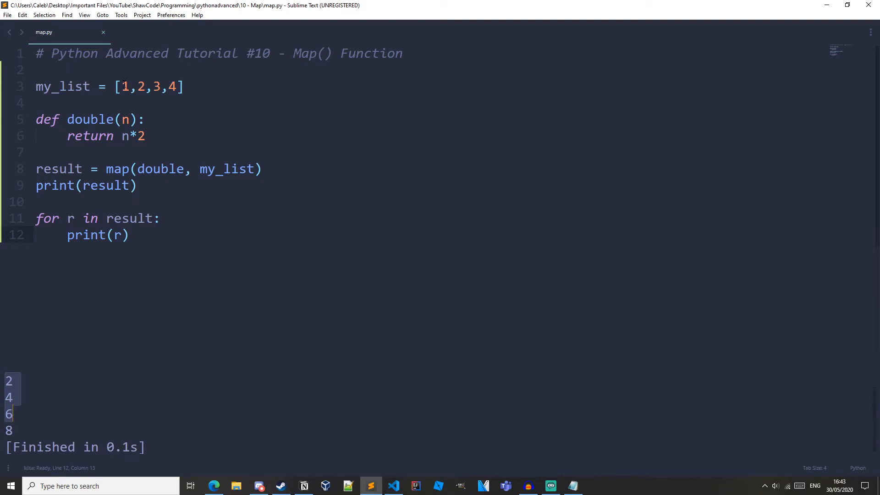
{"action": "double_click", "coordinate": [124, 87]}
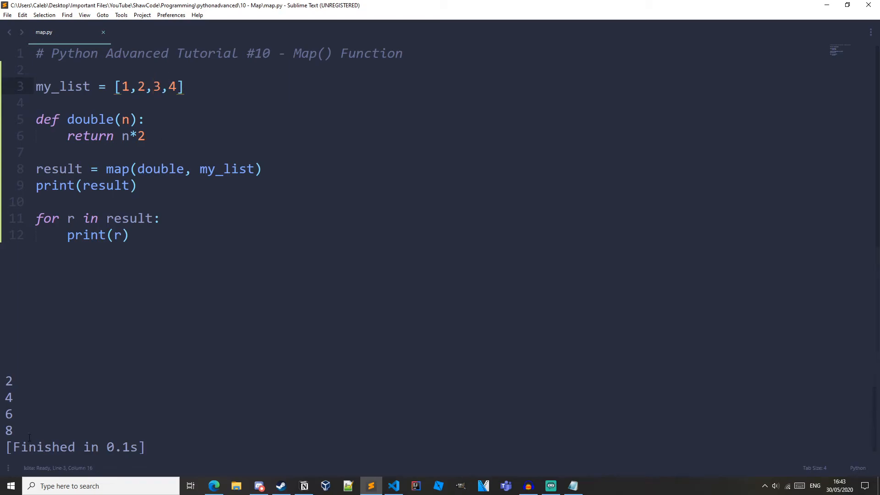
Step: Swap the for loop for print(list(result)) on line 11
{"action": "left_click", "coordinate": [128, 235]}
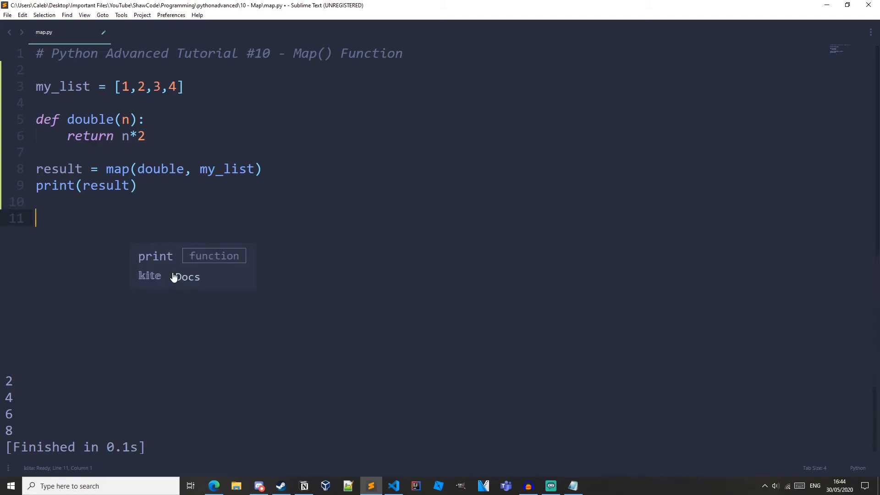
{"action": "type", "text": "print("}
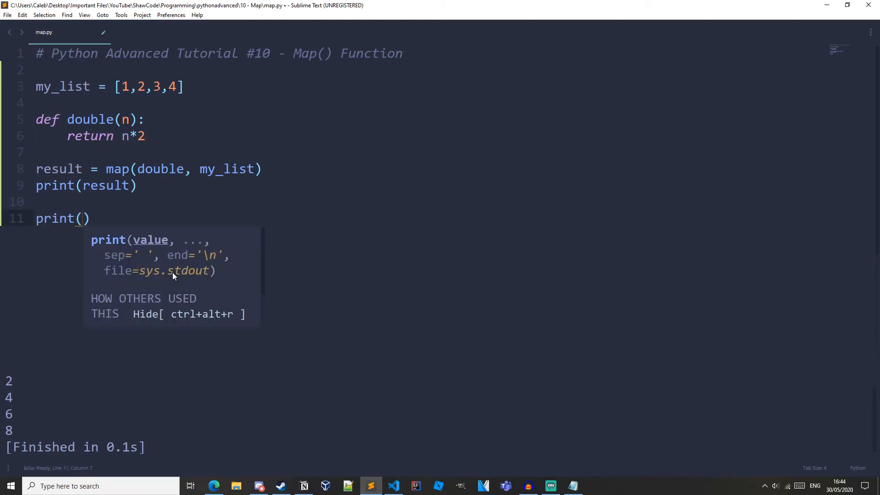
{"action": "type", "text": "list(result"}
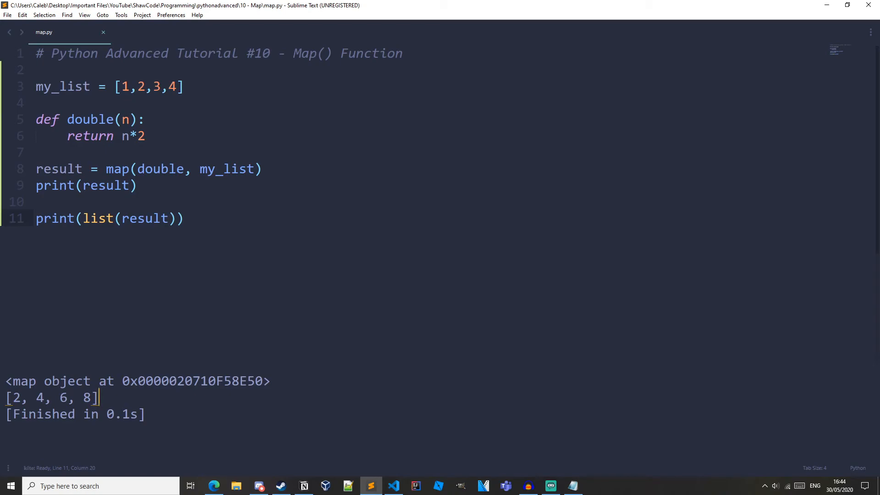
{"action": "double_click", "coordinate": [160, 169]}
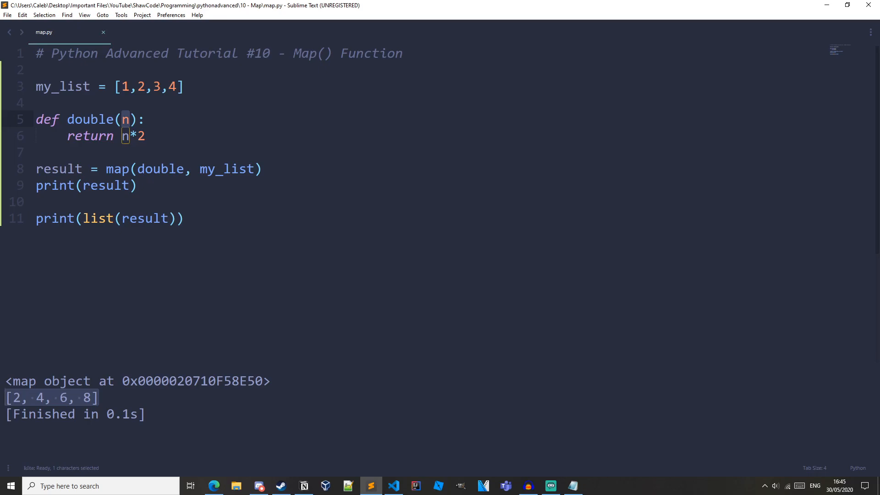
{"action": "mouse_move", "coordinate": [528, 486]}
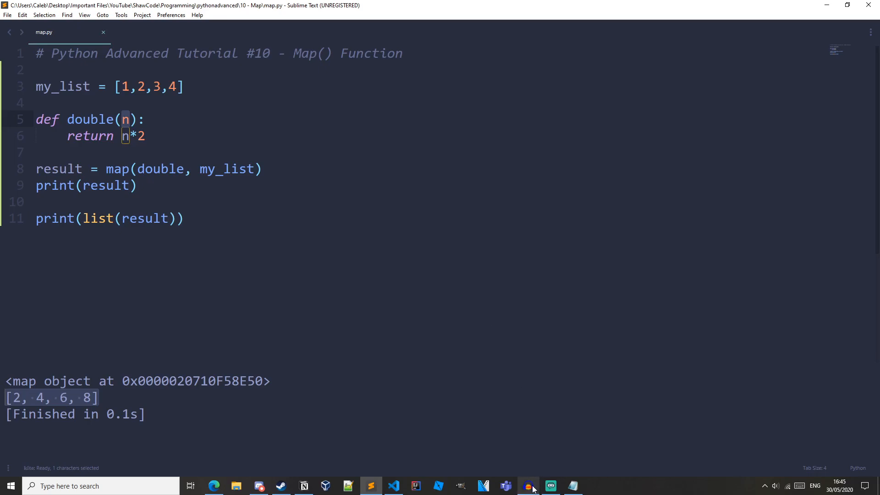